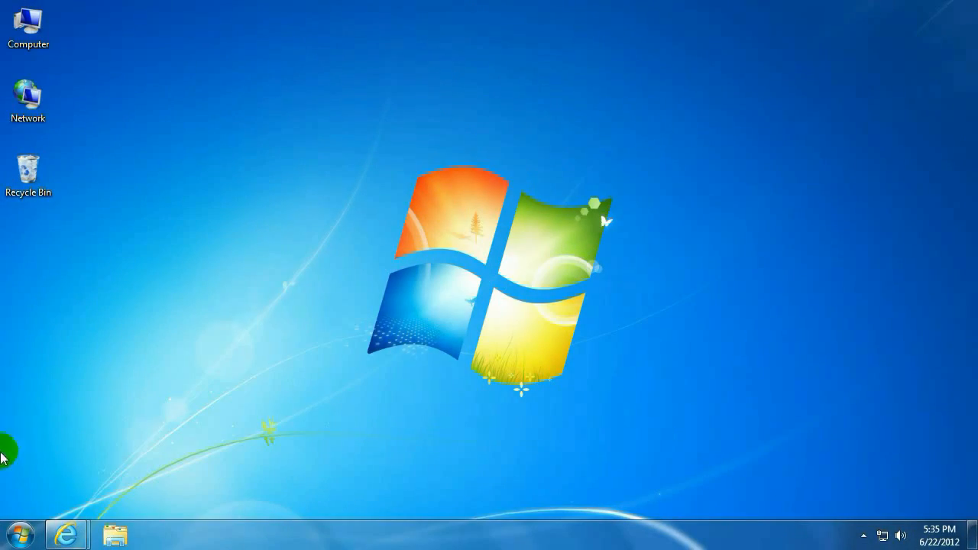
- Reach the Display settings page from the Start menu via Control Panel
left_click(18, 520)
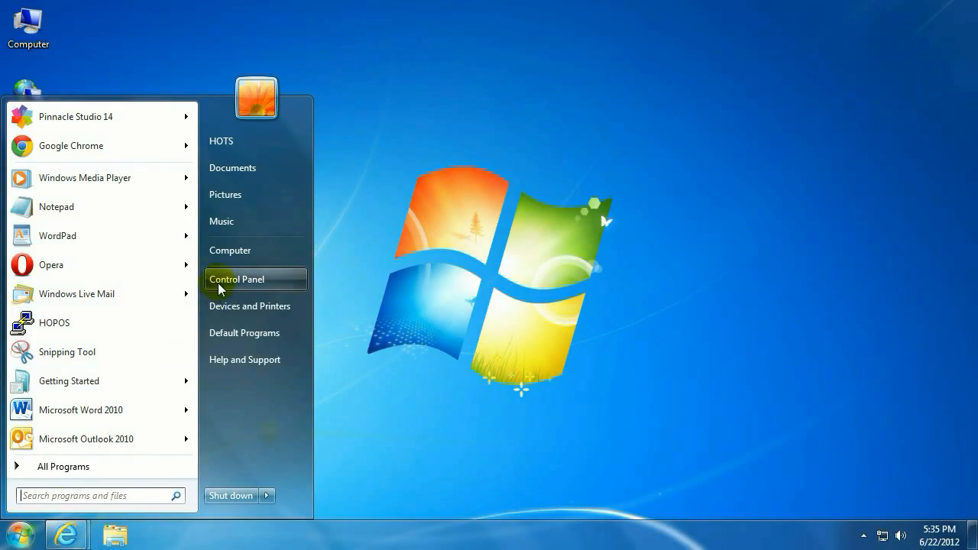
left_click(235, 278)
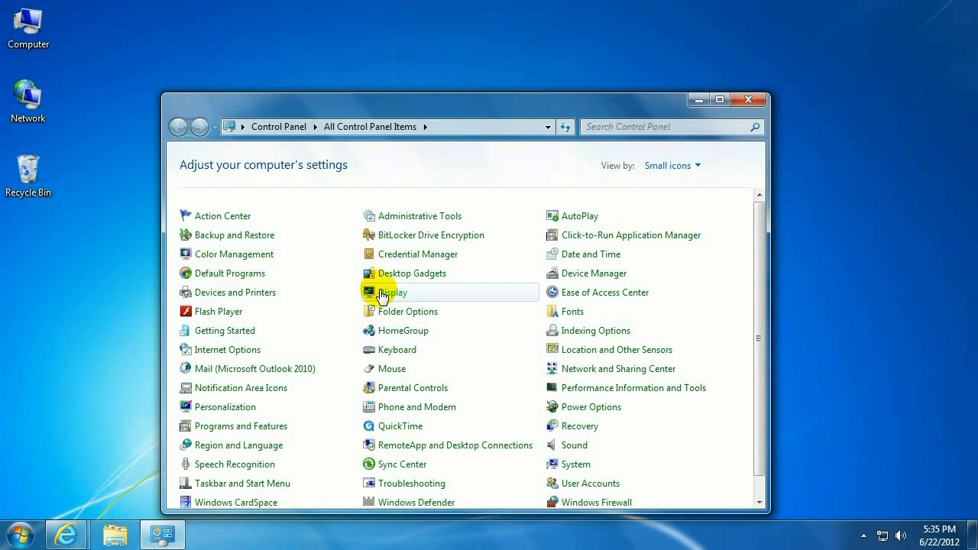
left_click(387, 293)
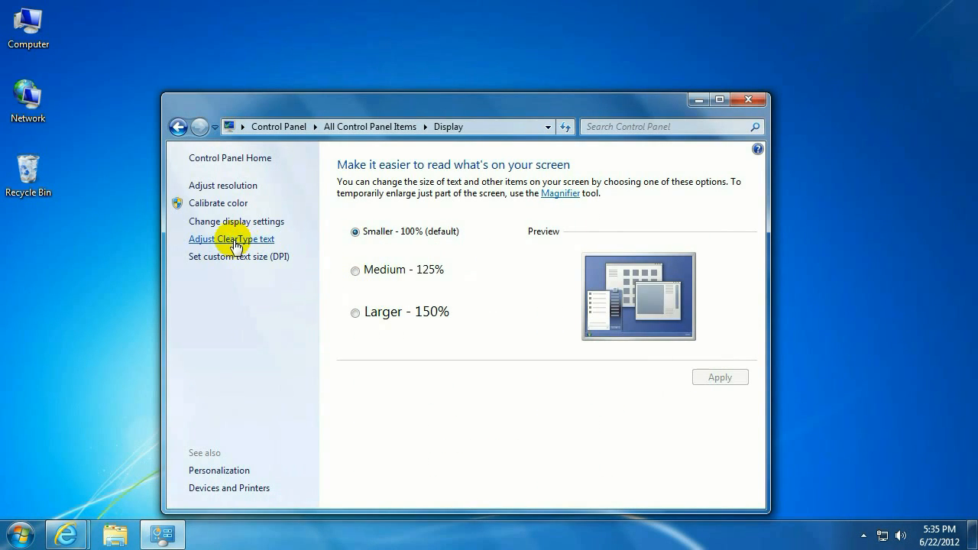
- Begin Adjust ClearType text with ClearType on and keep the current 1280x720 resolution
left_click(231, 238)
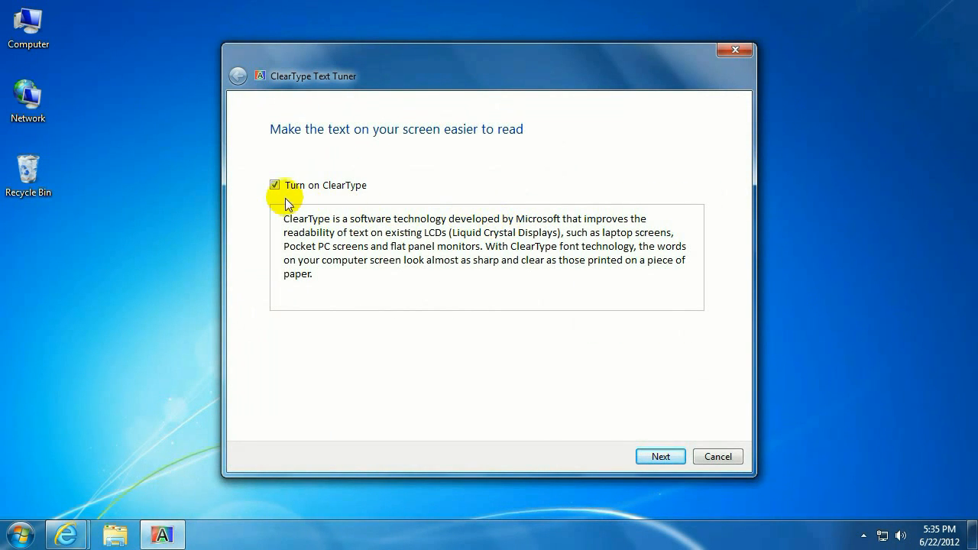
mouse_move(600, 404)
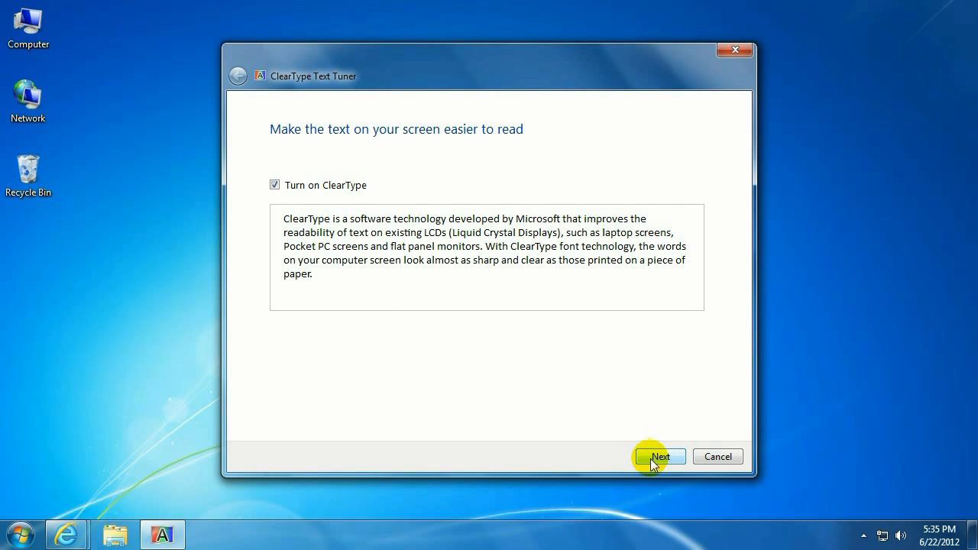
left_click(661, 456)
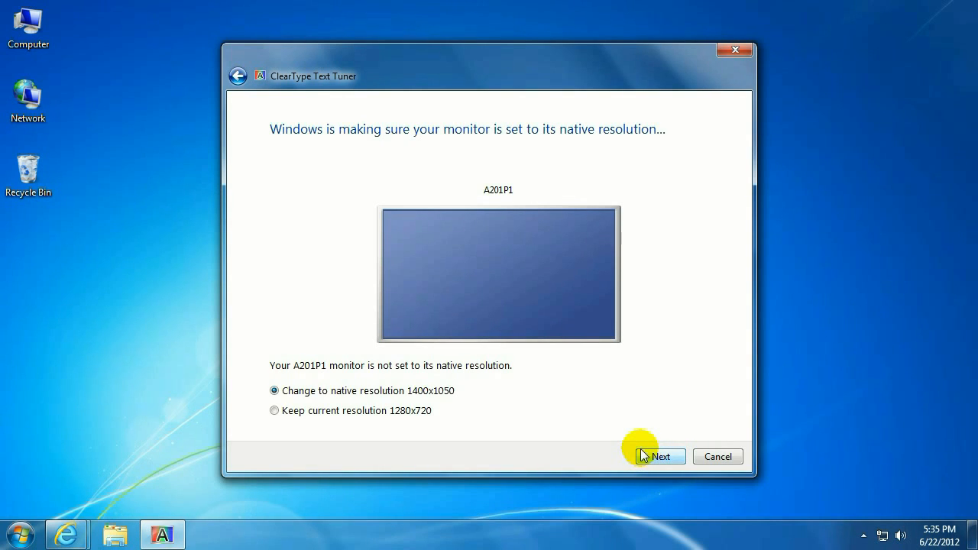
mouse_move(549, 405)
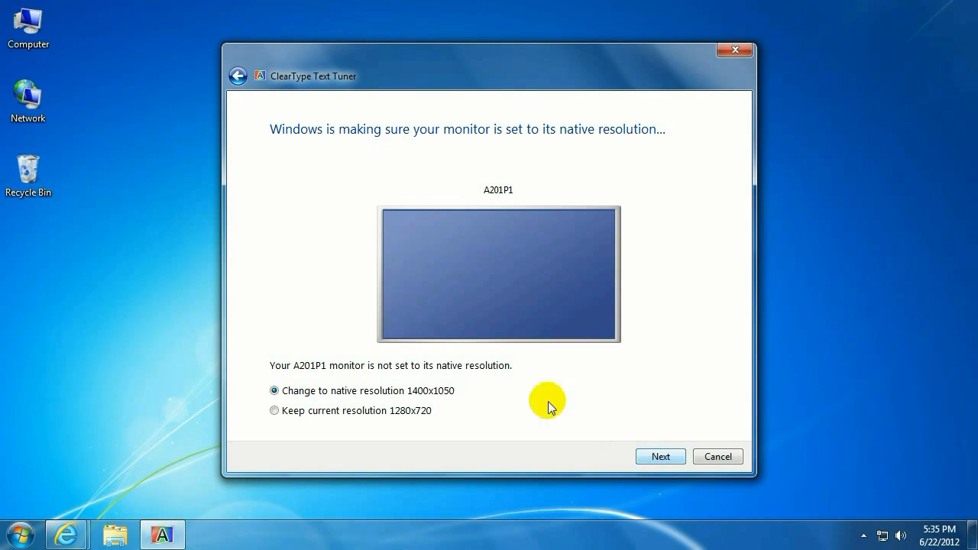
left_click(274, 411)
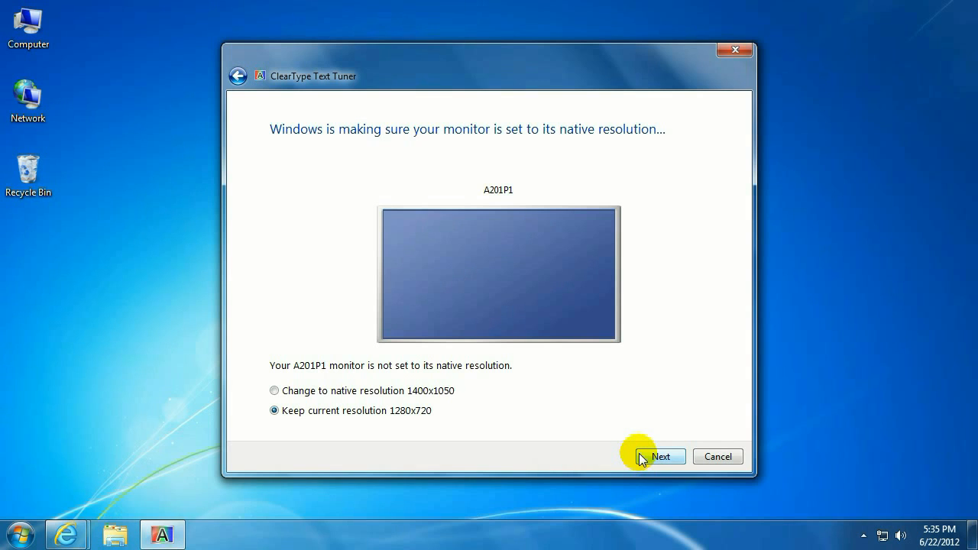
- Advance through sample steps 1-3, choosing the top-left sample on step 2, reaching step 4 of 4
left_click(662, 456)
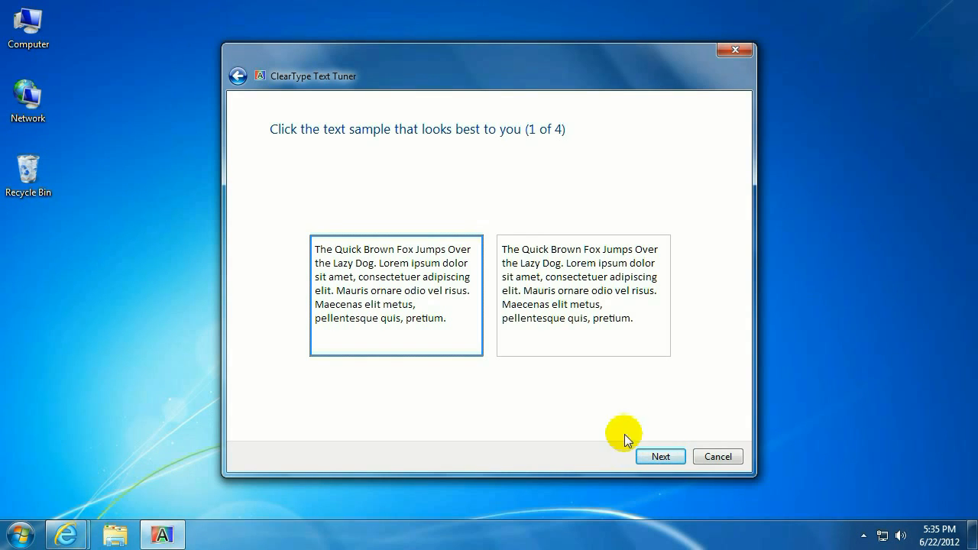
mouse_move(403, 277)
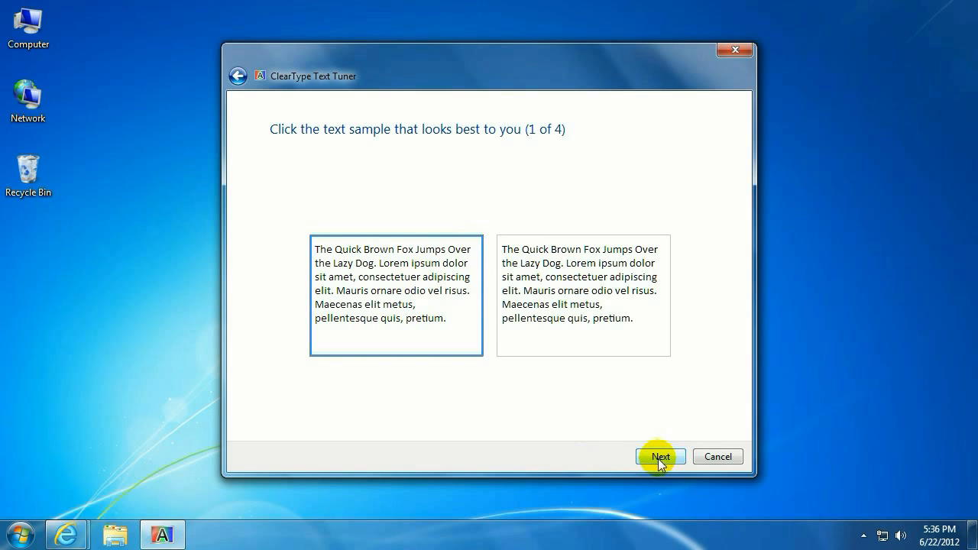
left_click(660, 456)
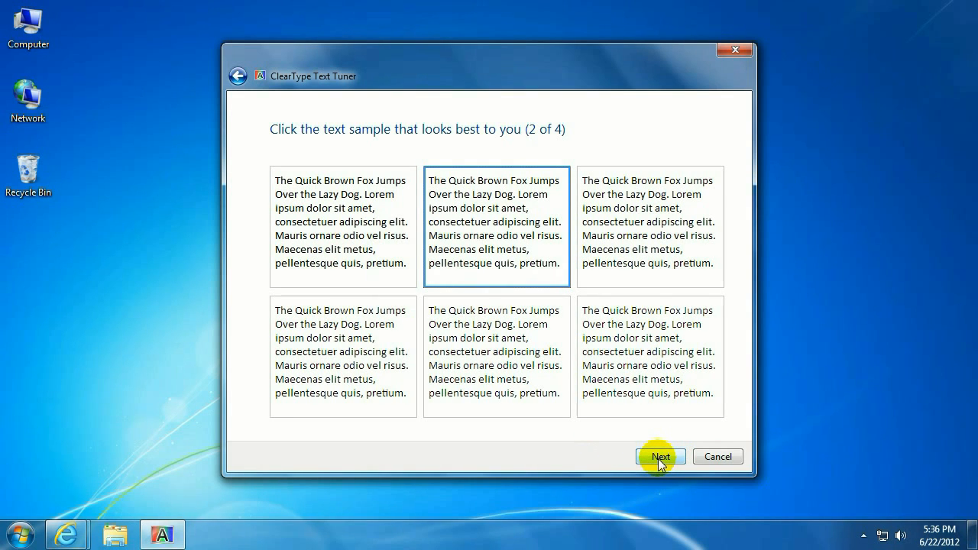
left_click(363, 222)
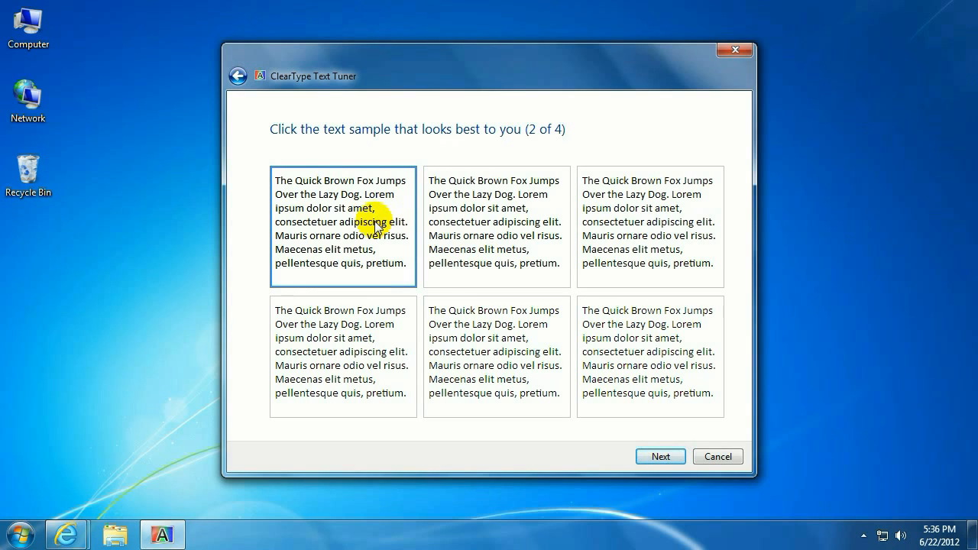
left_click(660, 456)
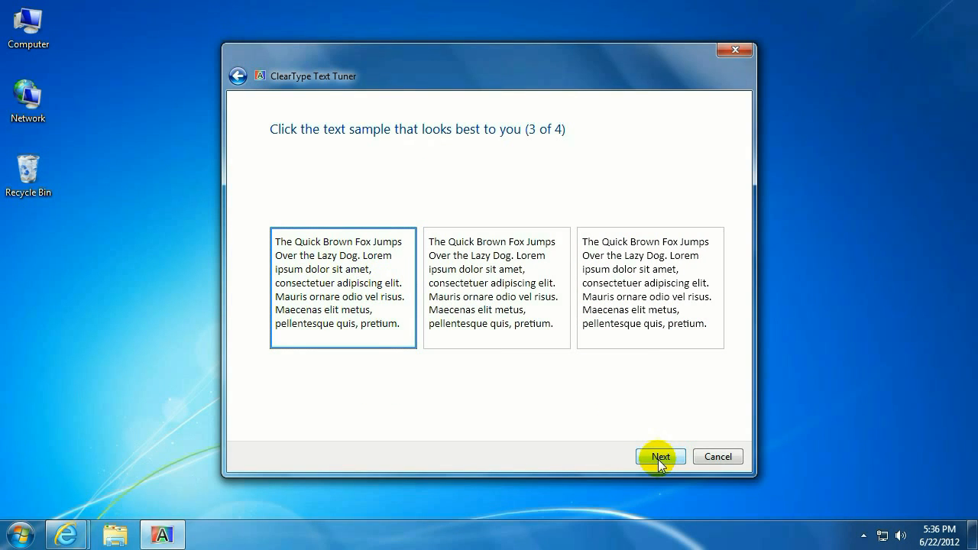
left_click(661, 456)
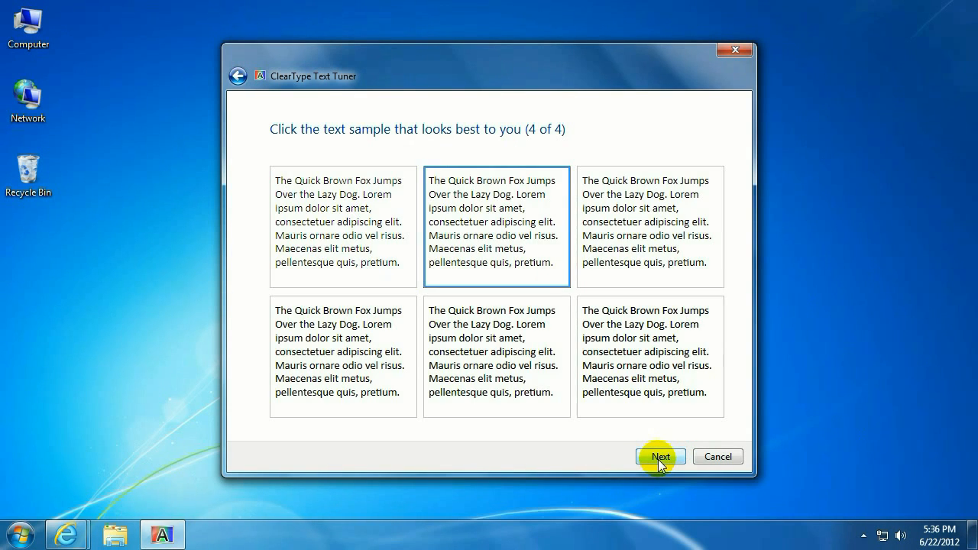
- Confirm the final sample and finish the tuner, returning to the desktop
left_click(662, 455)
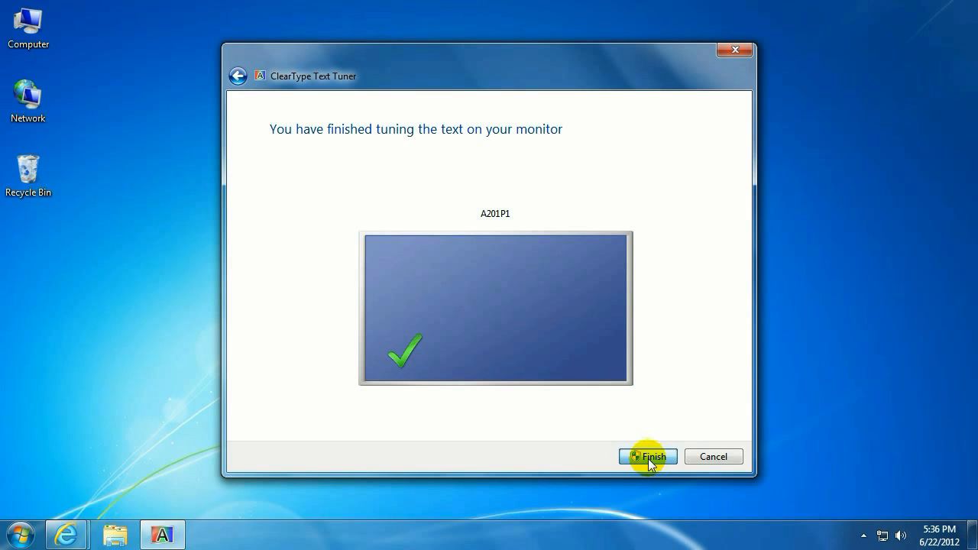
left_click(648, 456)
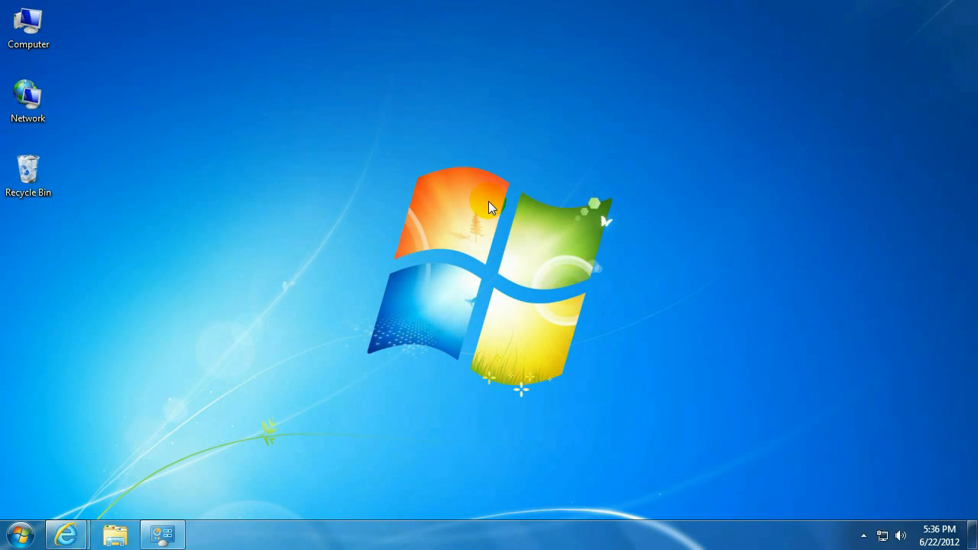